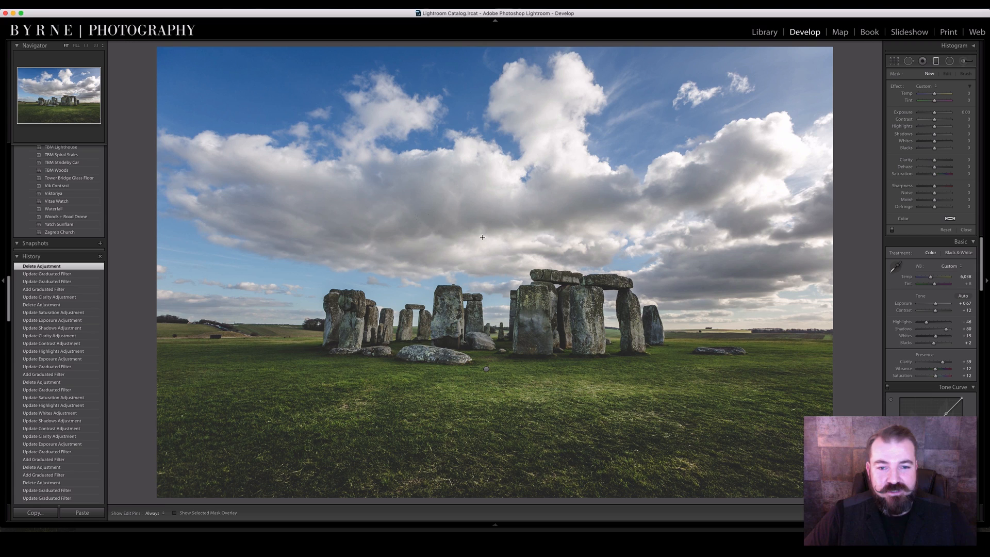
mouse_move(483, 221)
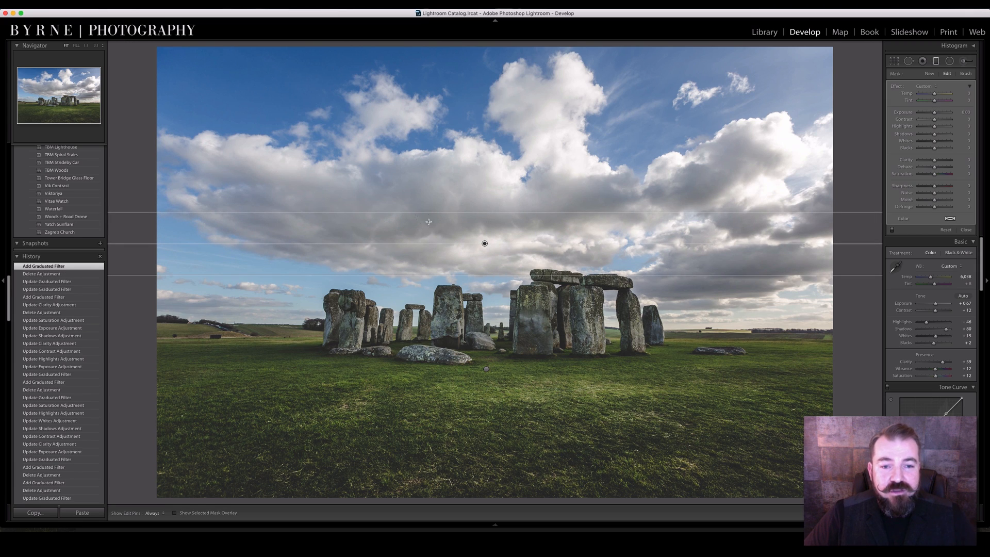
mouse_move(427, 220)
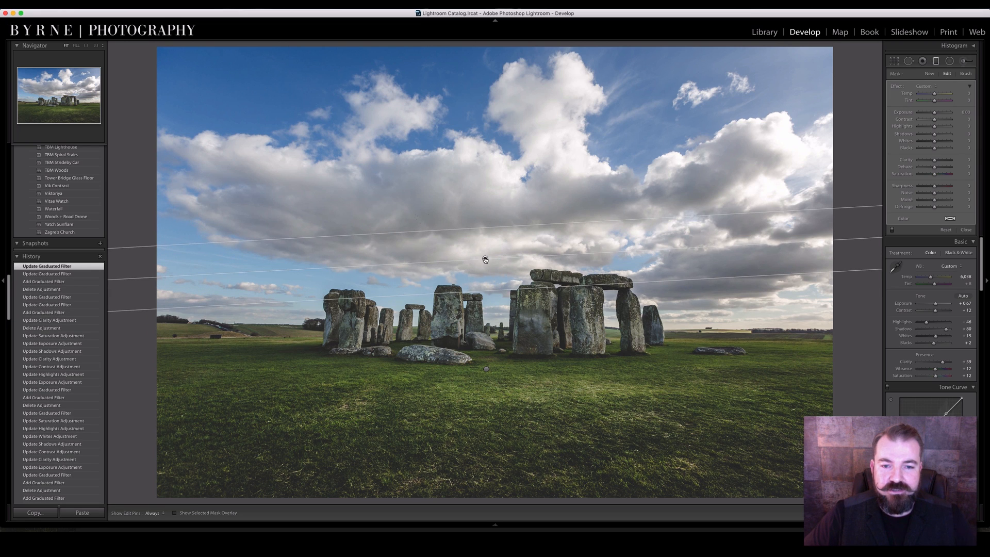
Lower the graduated filter's Exposure to about -0.82 and raise its Contrast to darken the clouds
drag(947, 112, 933, 112)
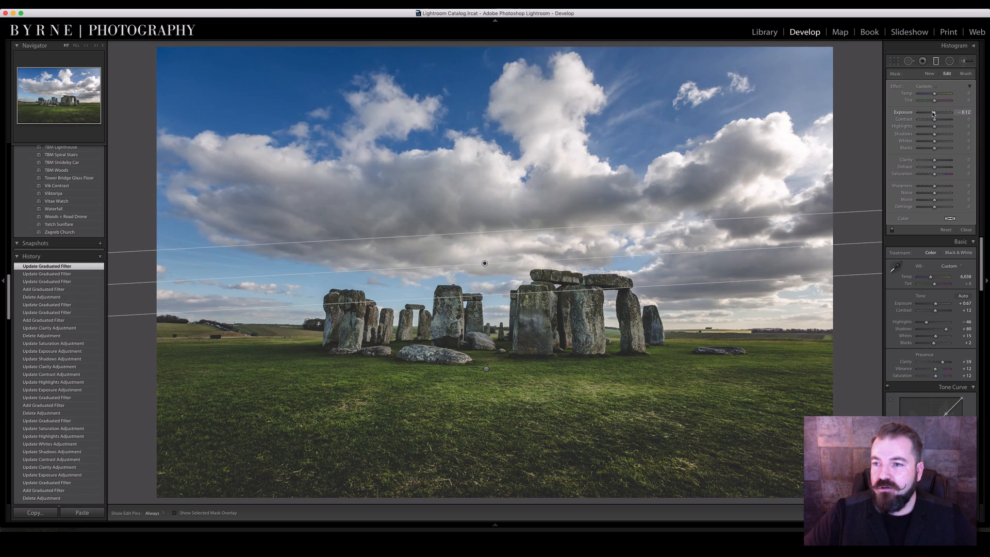
drag(937, 117, 933, 117)
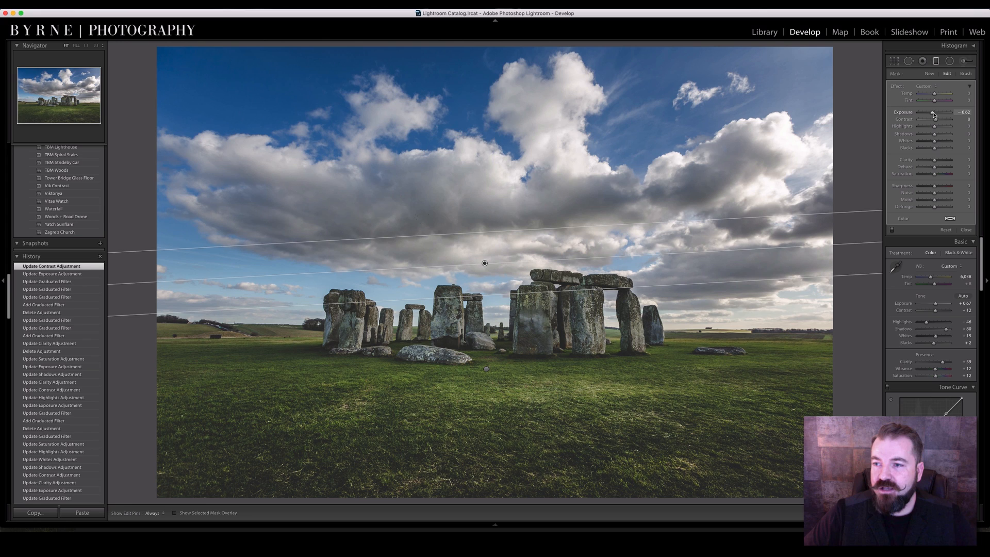